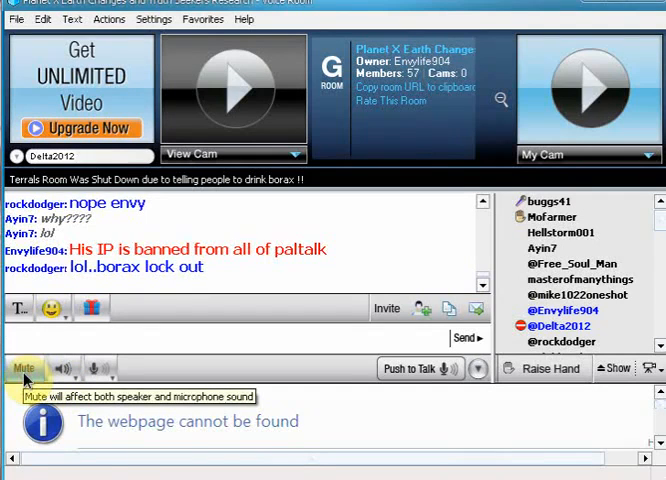
Mute the 'Planet X Earth Changes' room audio, then scroll further down the member list
{"action": "left_click", "coordinate": [24, 369]}
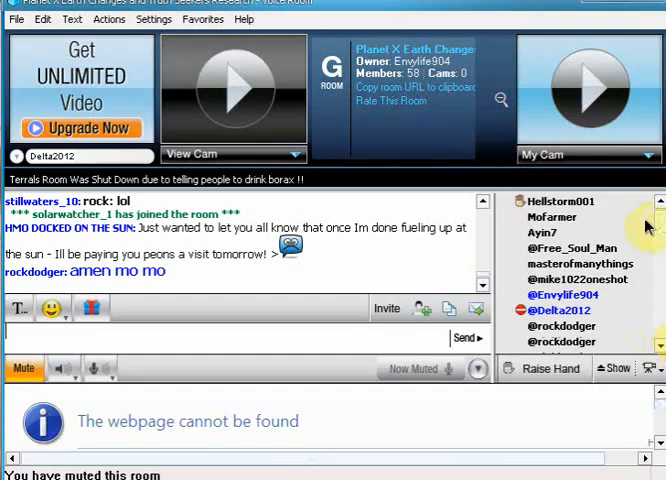
{"action": "scroll", "scroll_direction": "down", "scroll_amount": 3}
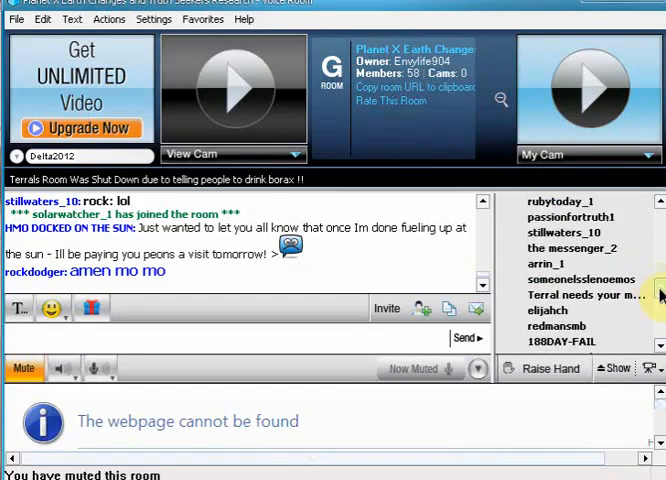